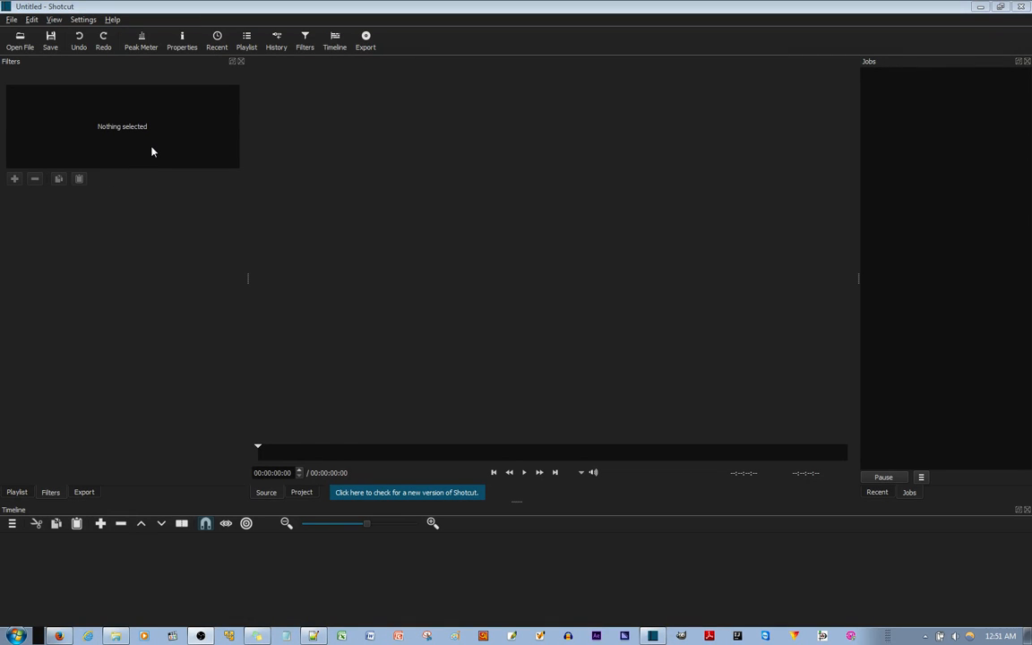
mouse_move(115, 119)
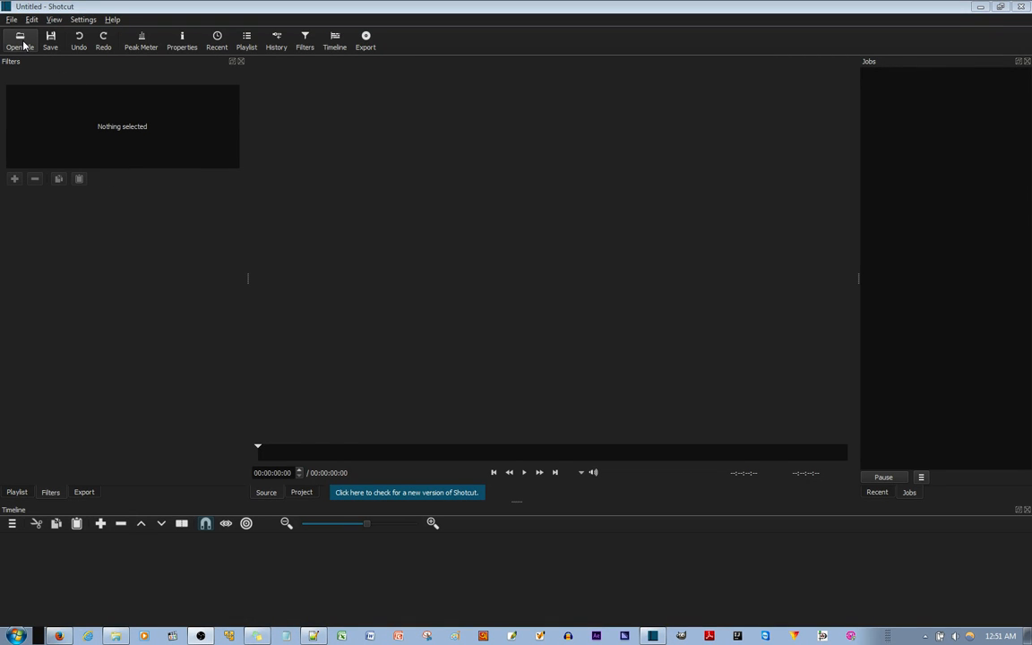
Step: Load the cat loop MP4 clip from disk into the source player
click(18, 39)
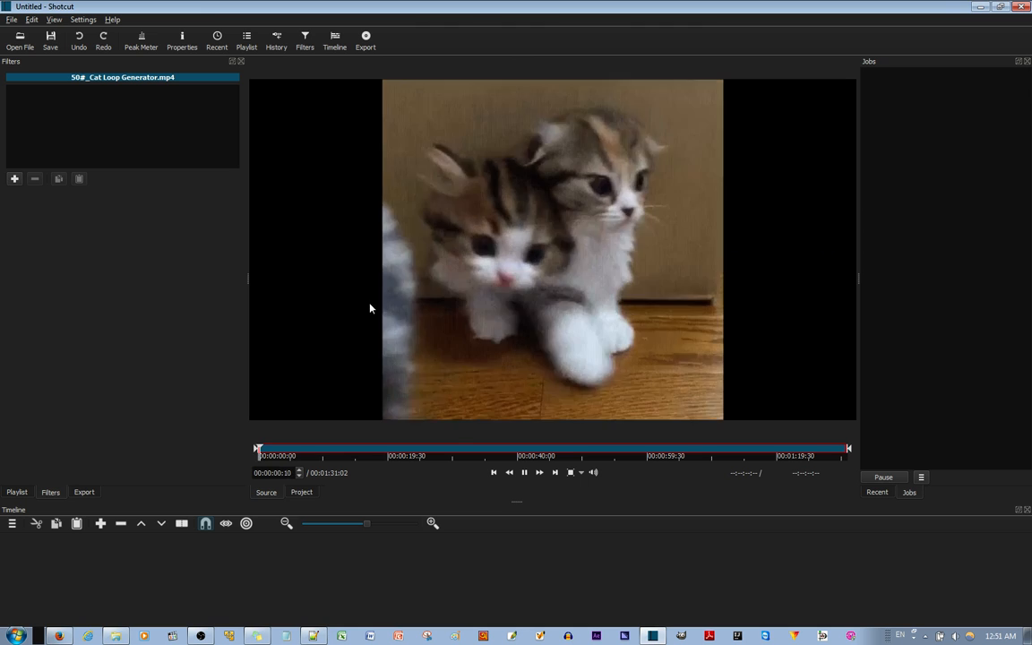
Step: Add a video track and place the cat loop clip on V1 with its waveform
click(523, 473)
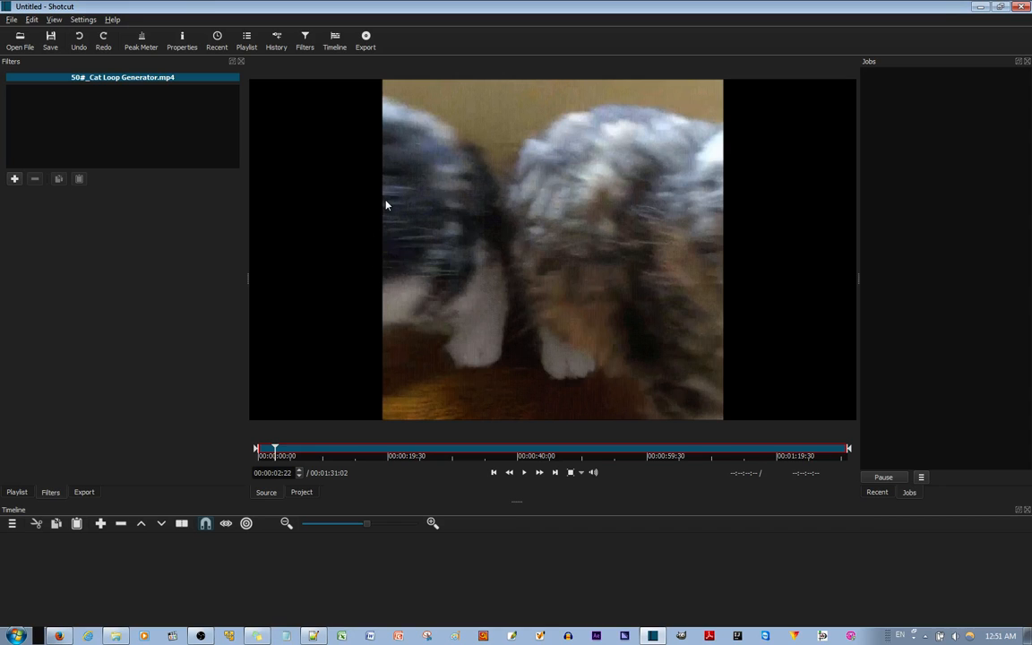
click(11, 523)
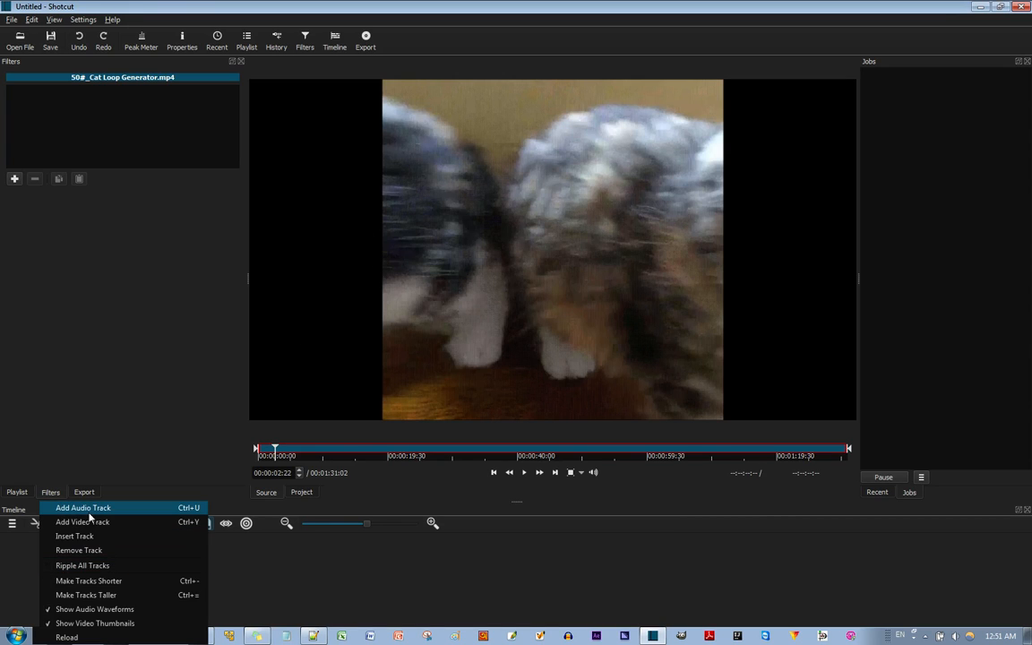
mouse_move(82, 521)
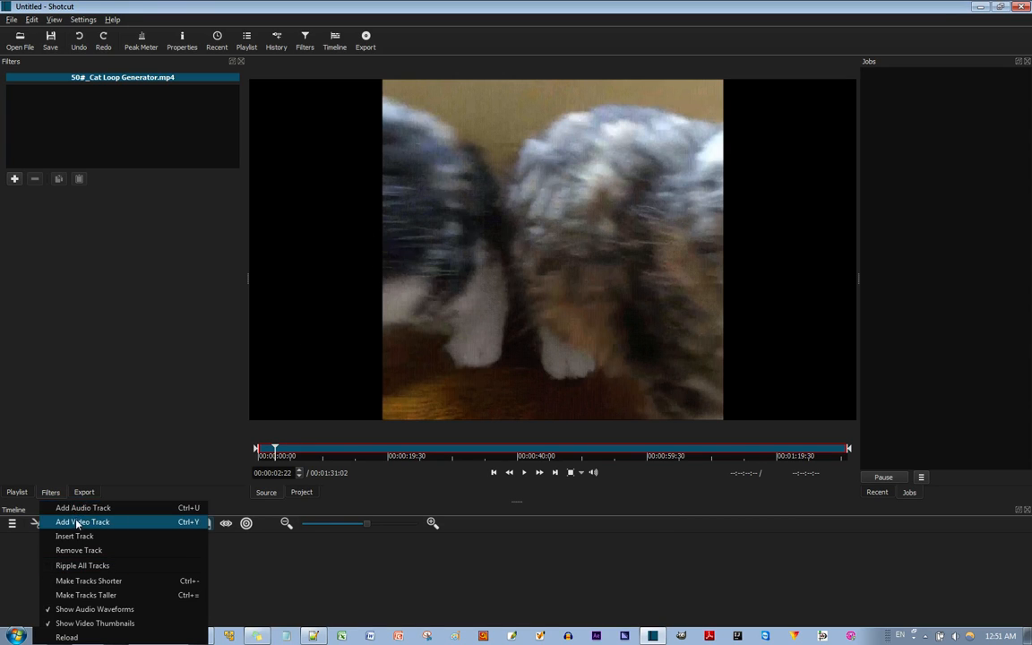
mouse_move(86, 523)
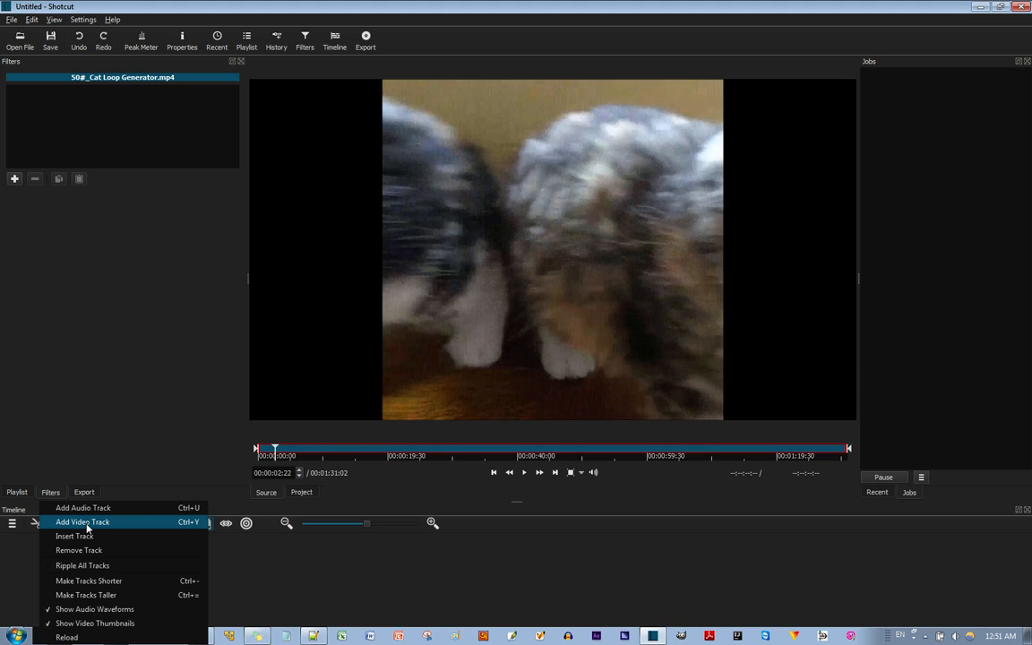
click(83, 523)
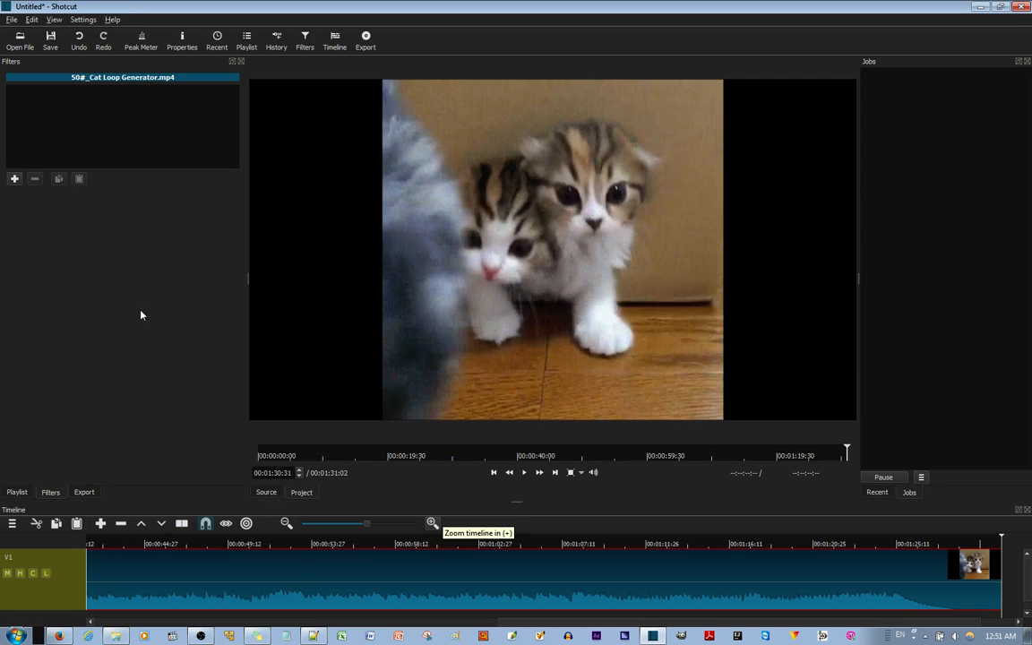
mouse_move(305, 40)
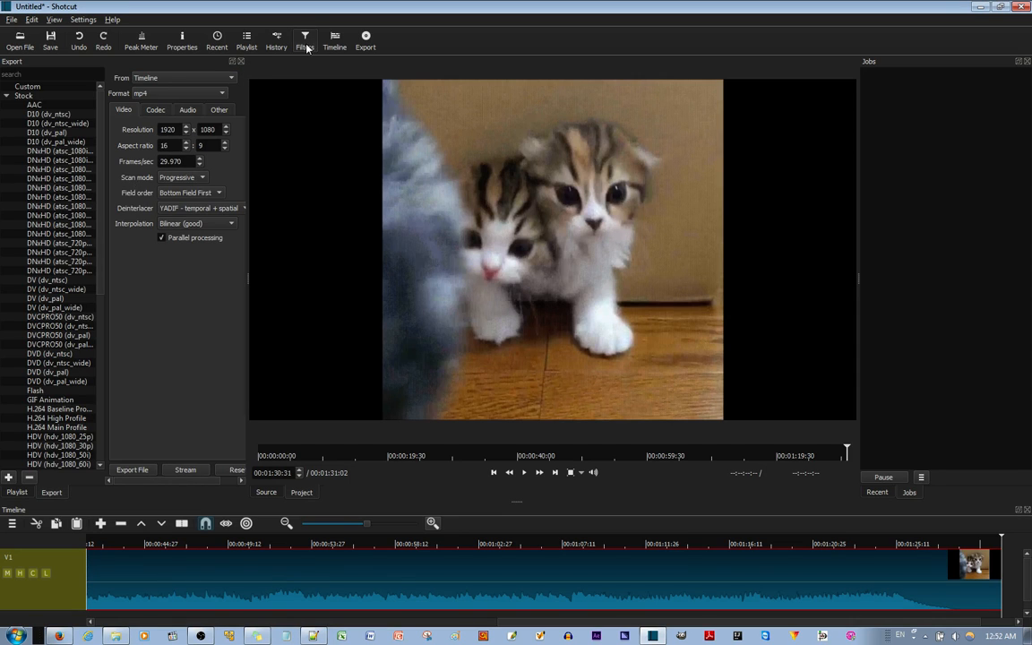
Step: Apply Fade In Video and Fade Out Video filters to the cat clip
click(304, 40)
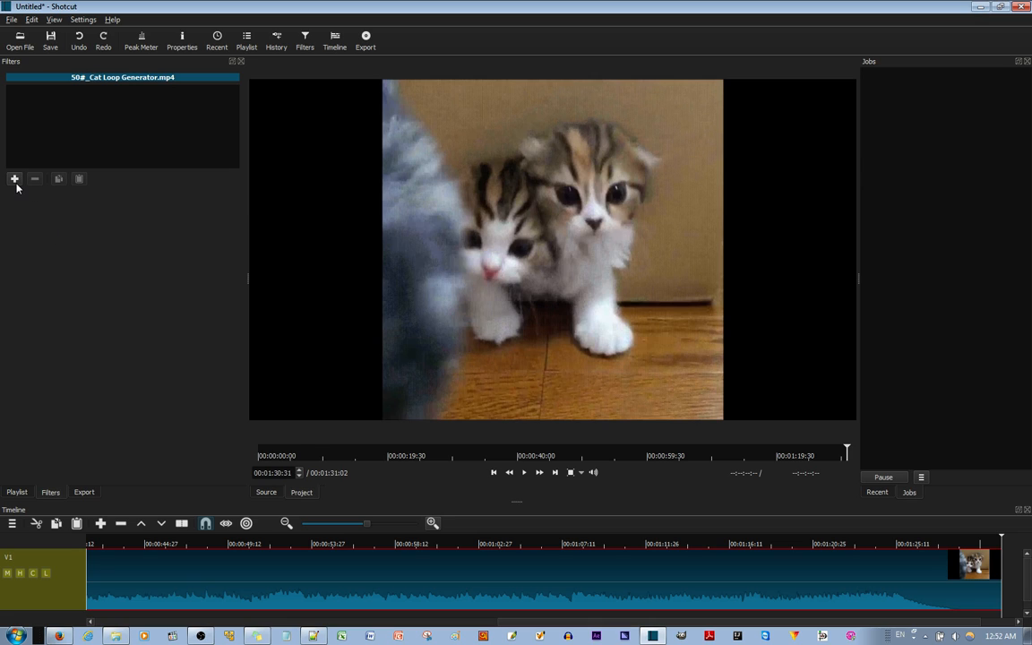
mouse_move(14, 180)
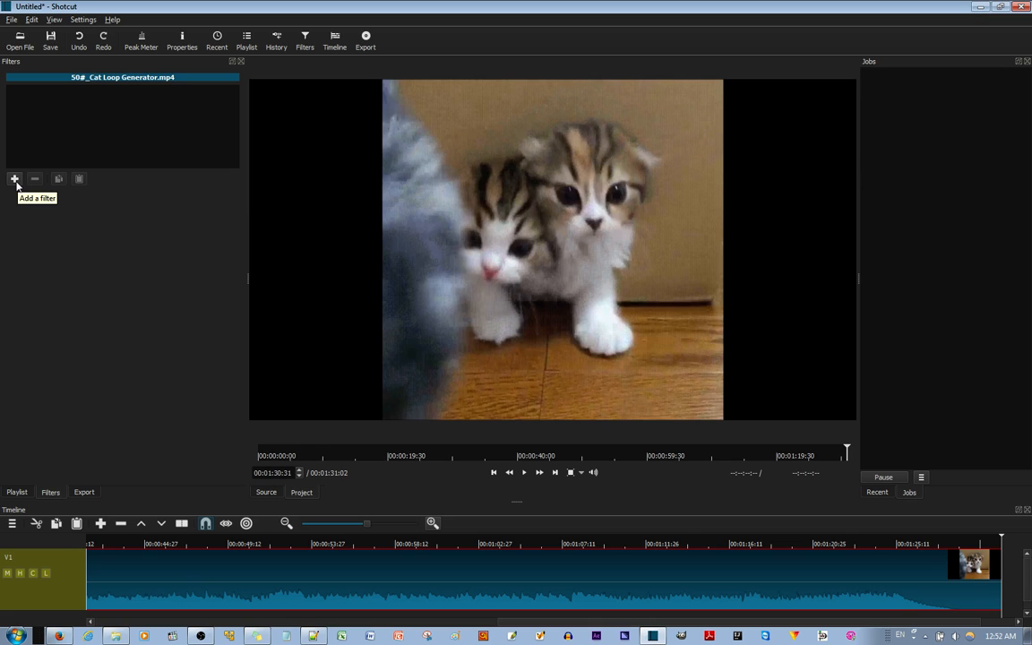
click(15, 179)
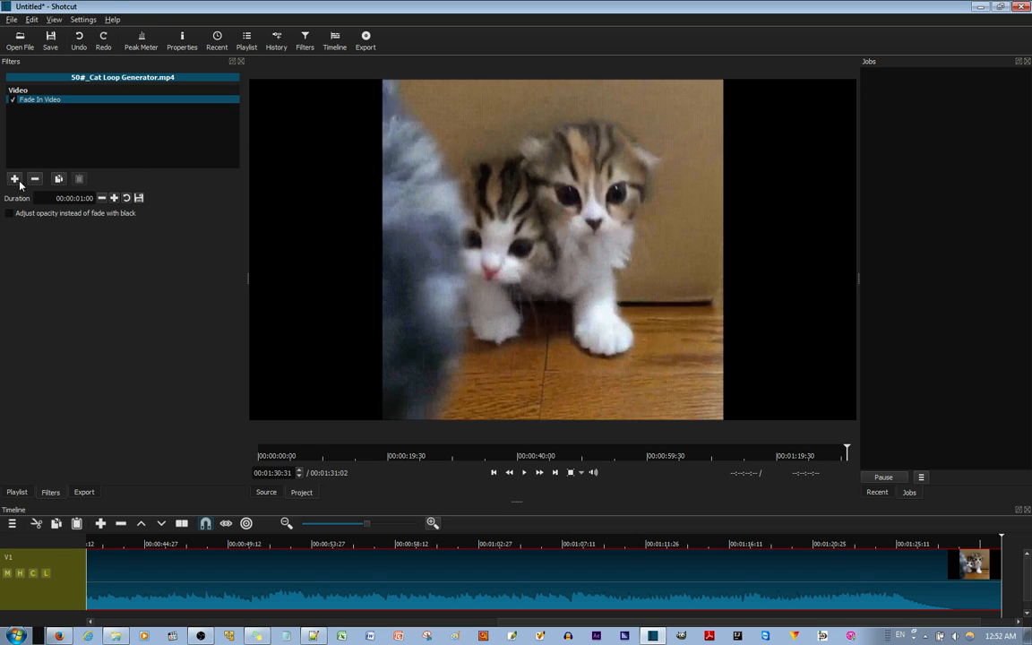
click(15, 179)
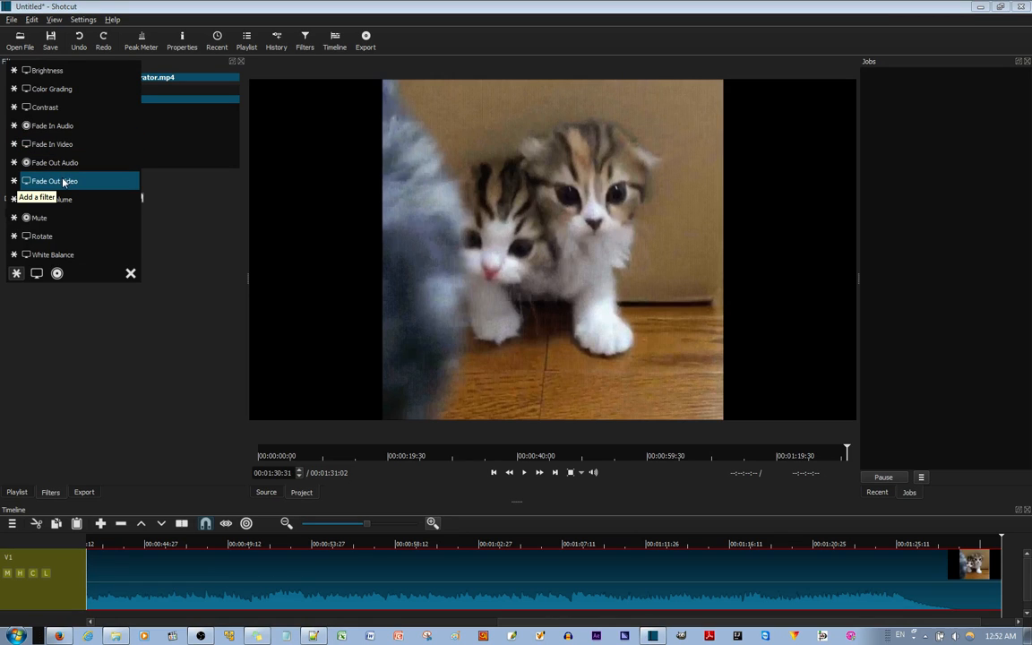
click(54, 181)
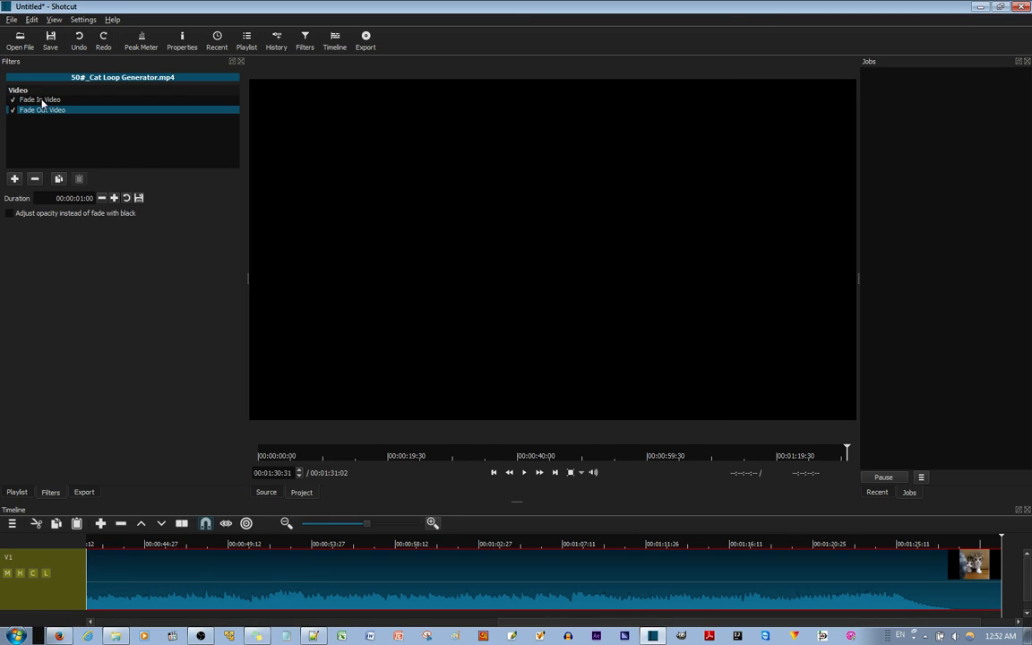
click(40, 100)
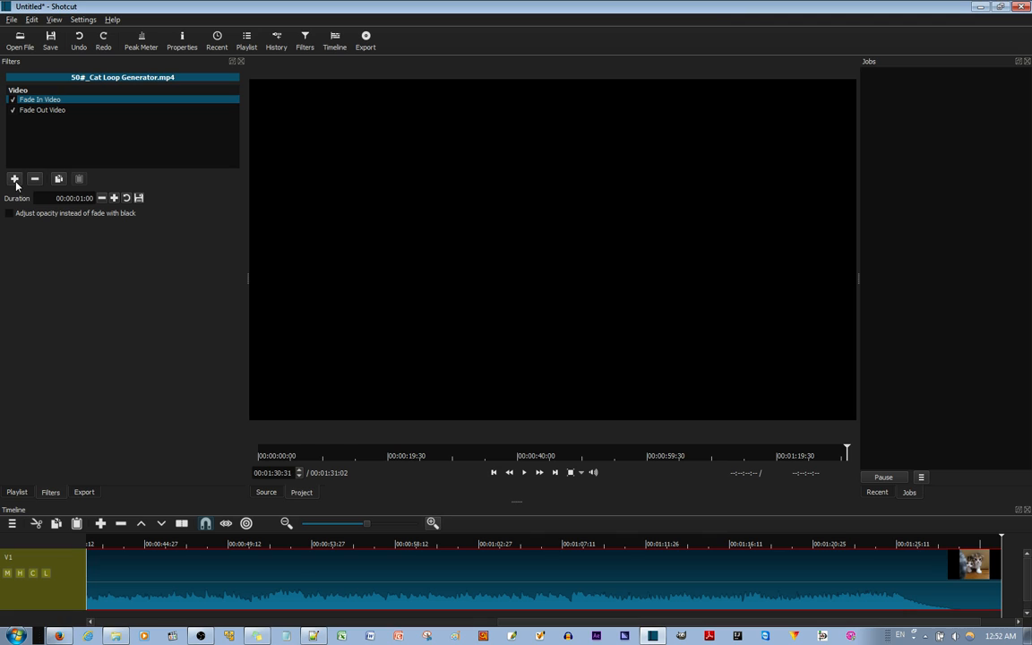
click(15, 179)
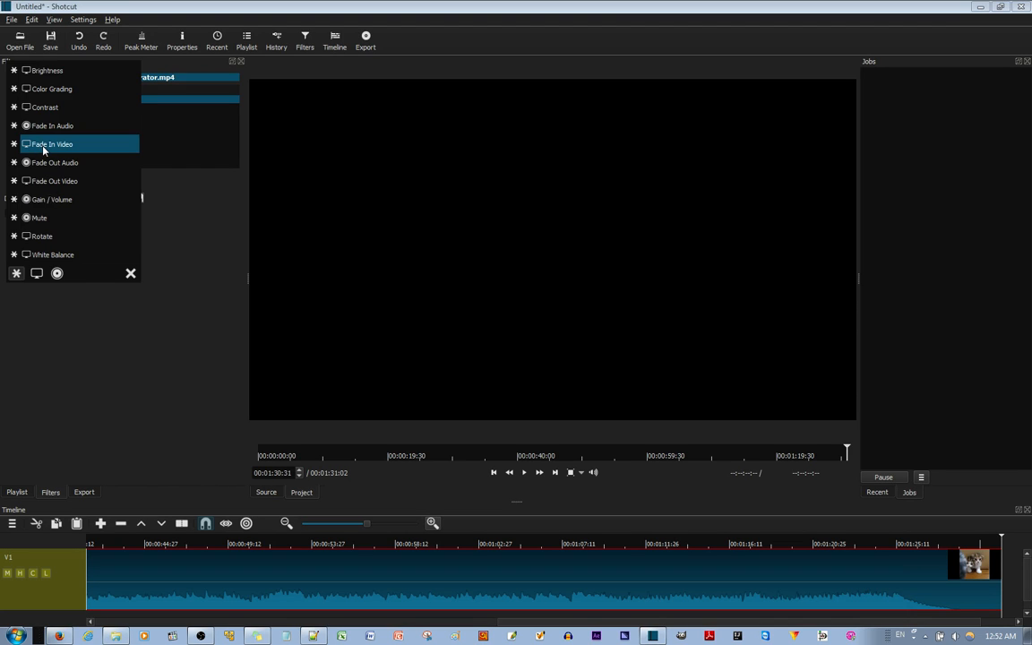
click(51, 143)
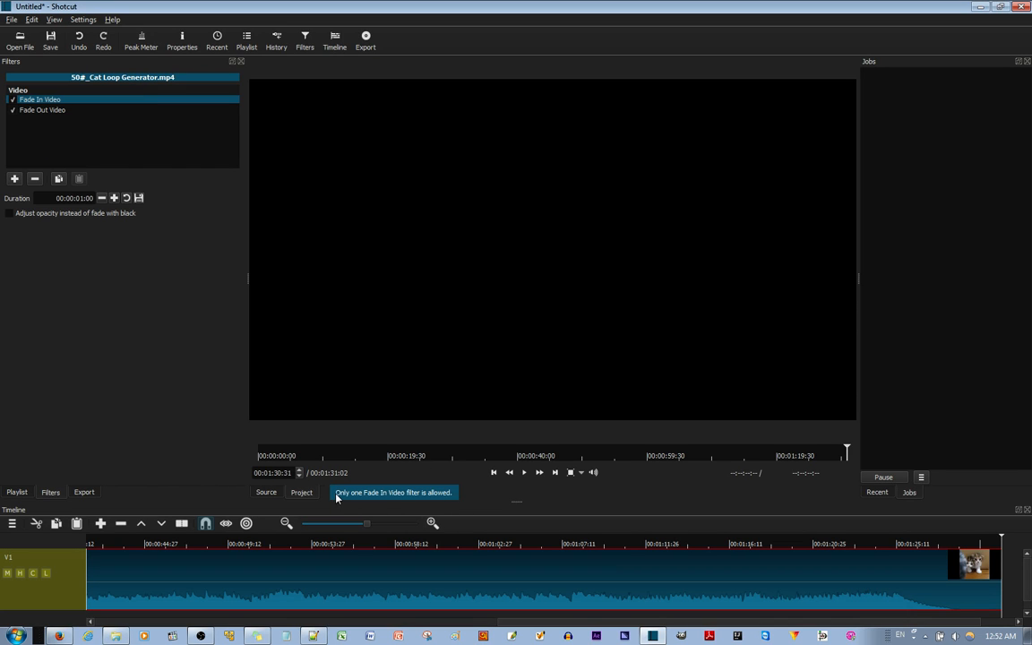
mouse_move(402, 502)
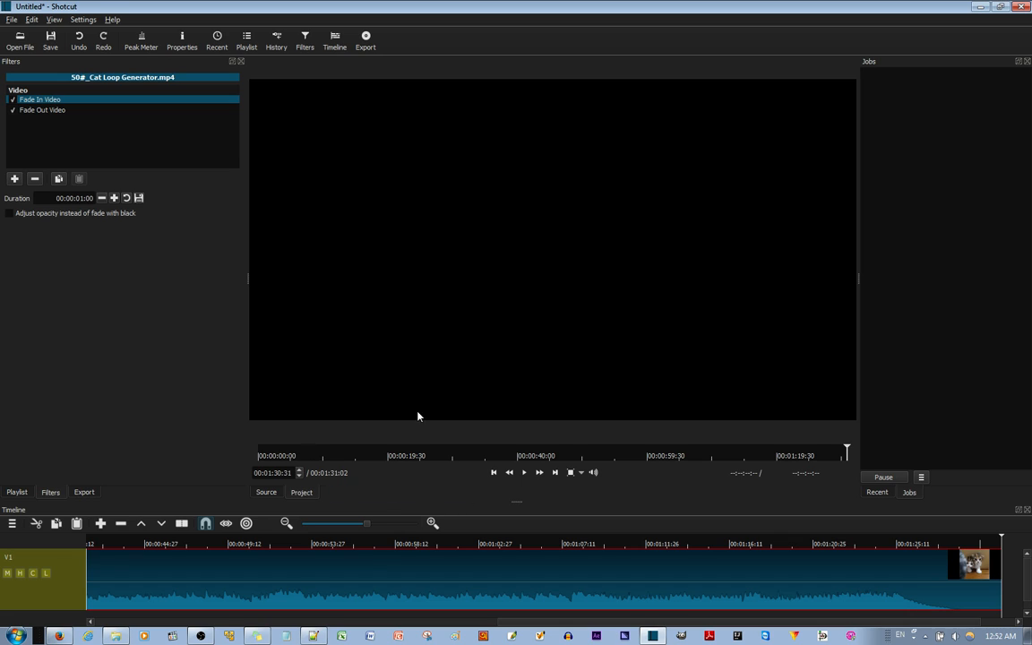
mouse_move(502, 360)
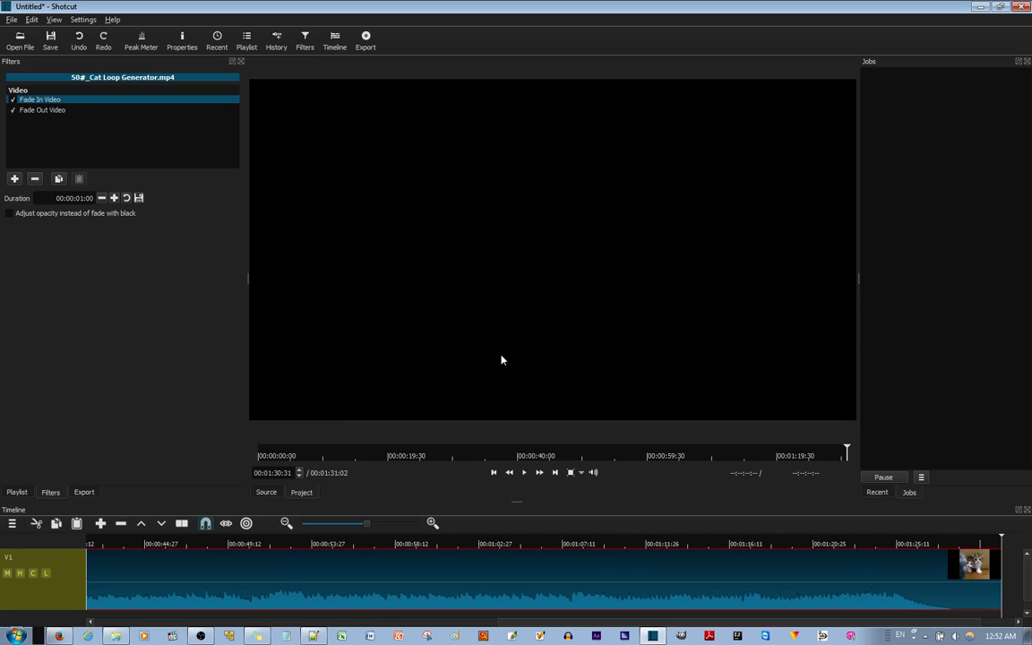
mouse_move(52, 136)
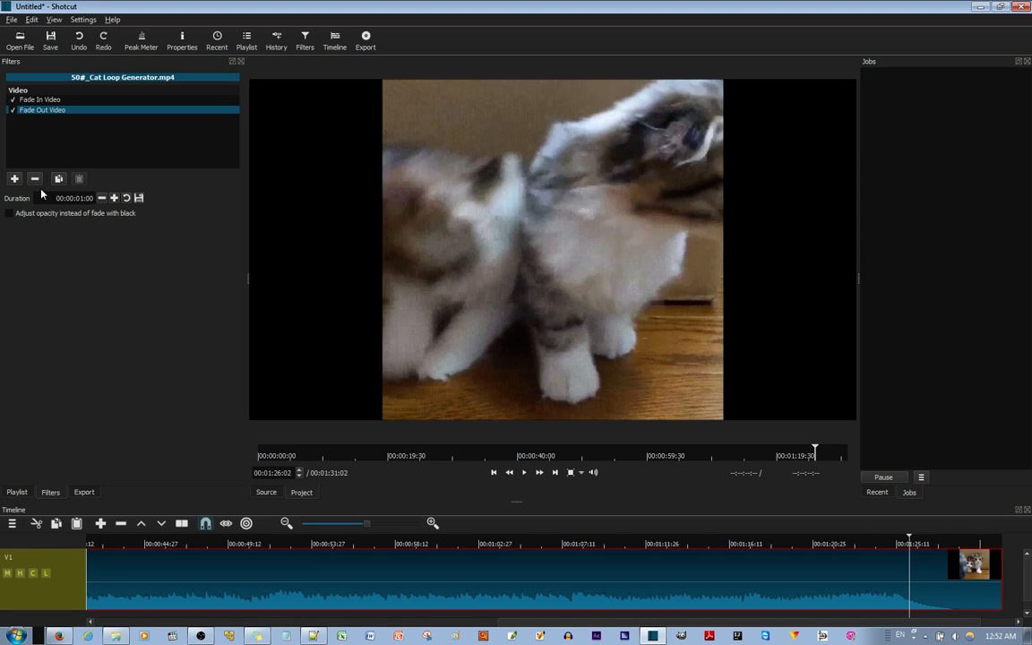
Step: Lengthen the Fade Out Video duration and preview the clip's final seconds
click(523, 473)
text(3)
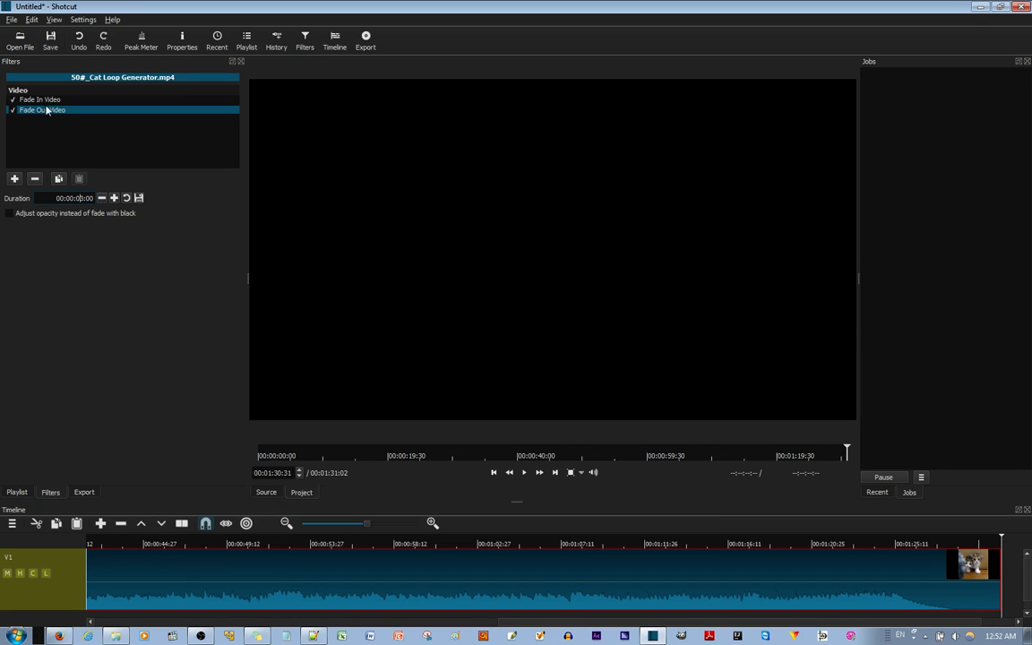
click(911, 545)
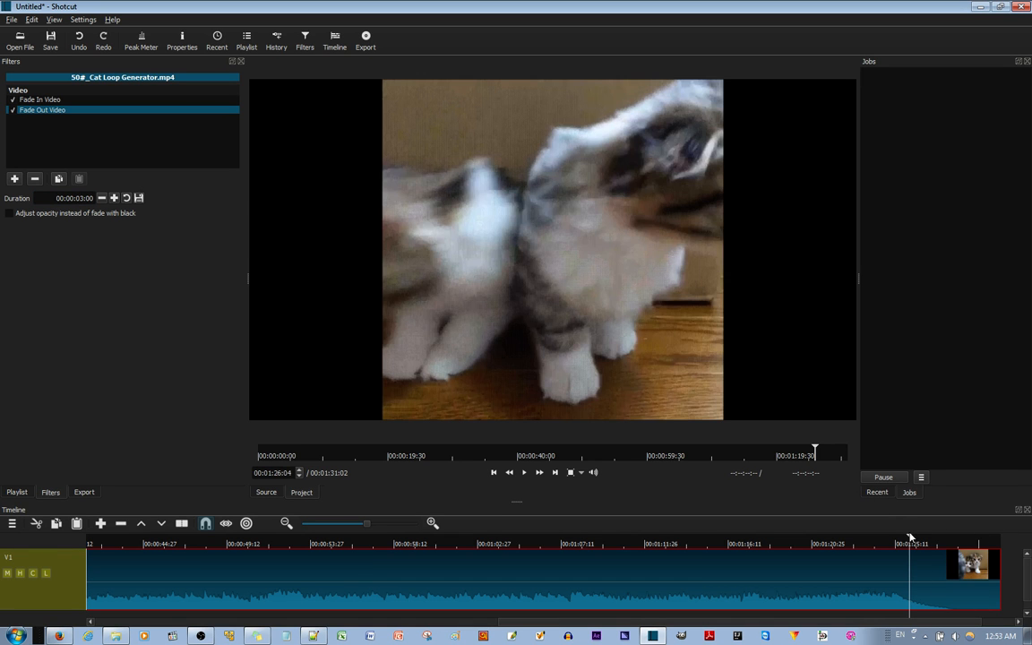
click(523, 473)
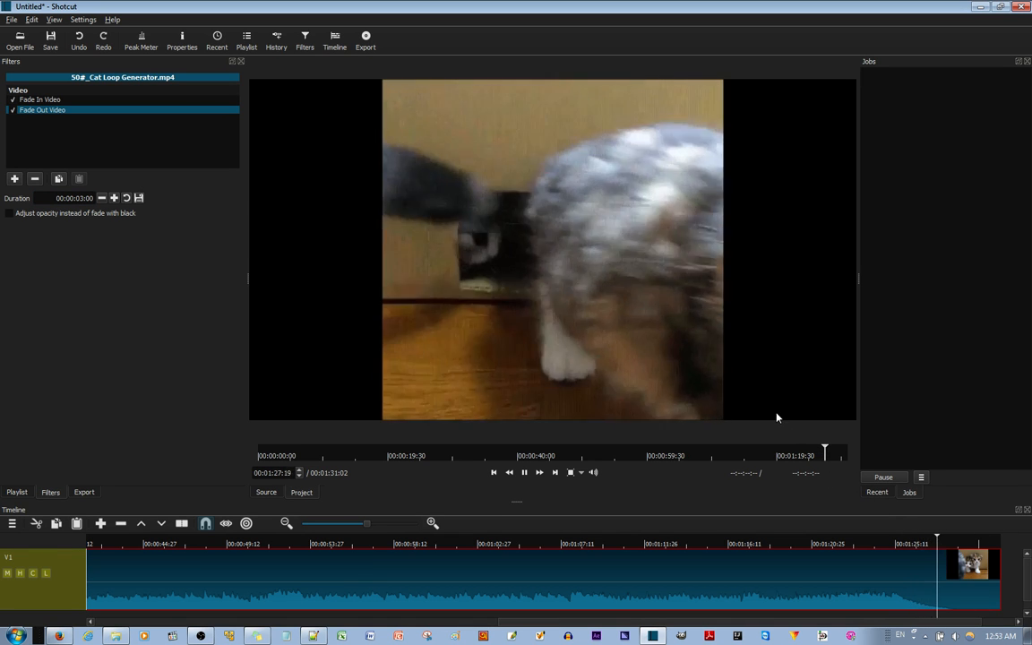